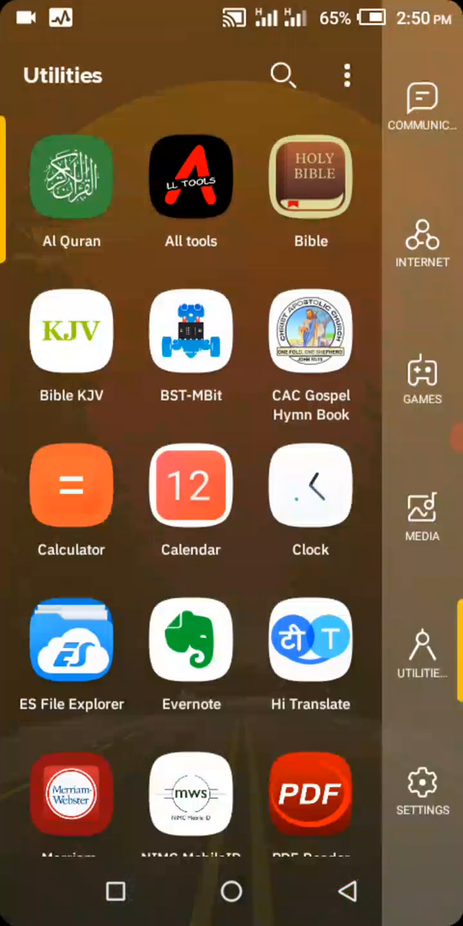
- Launch ES File Explorer from the Utilities category of the Android launcher
scroll(down, 3)
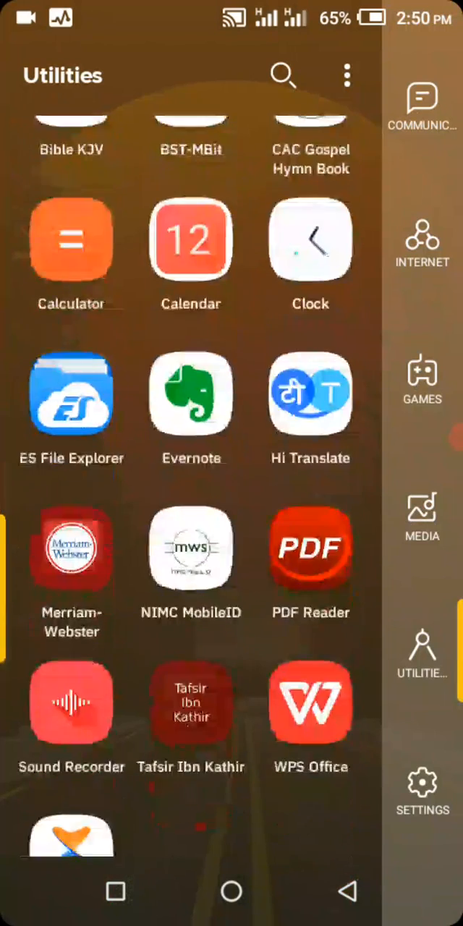
scroll(down, 3)
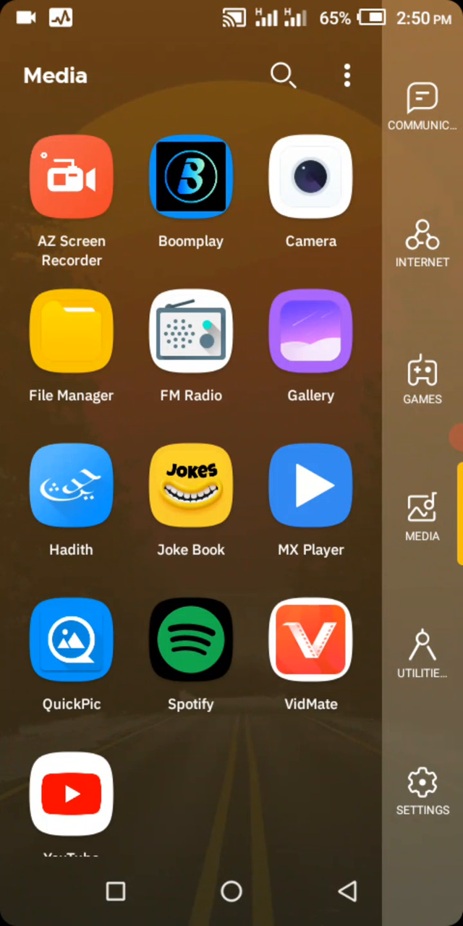
click(71, 330)
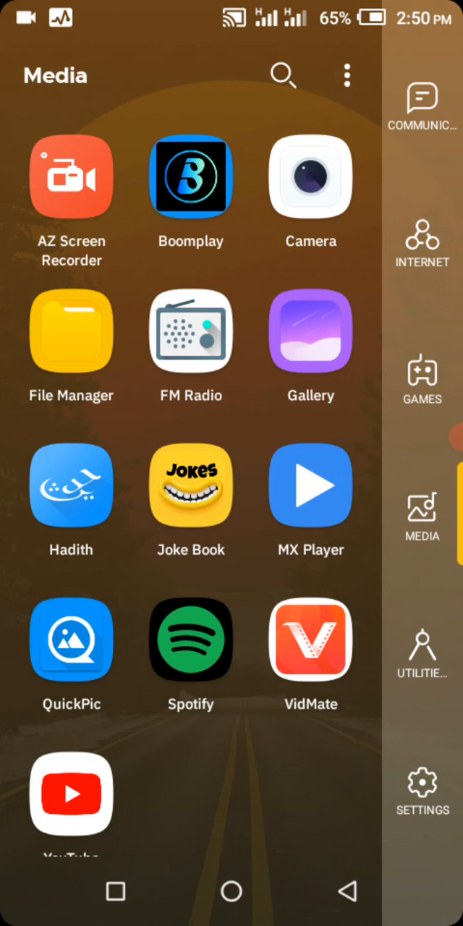
click(71, 331)
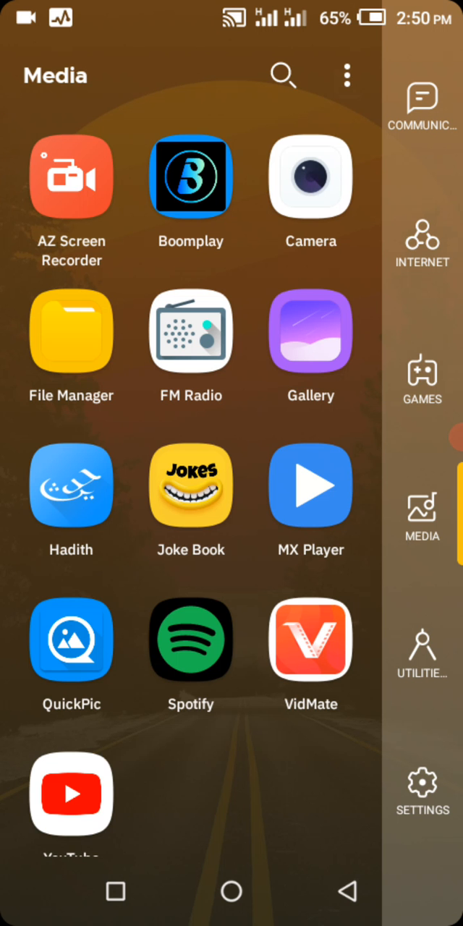
click(422, 655)
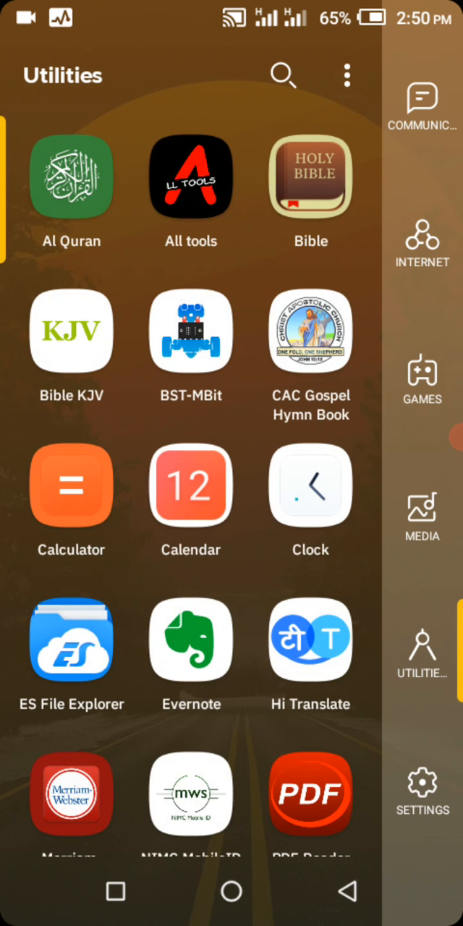
scroll(down, 3)
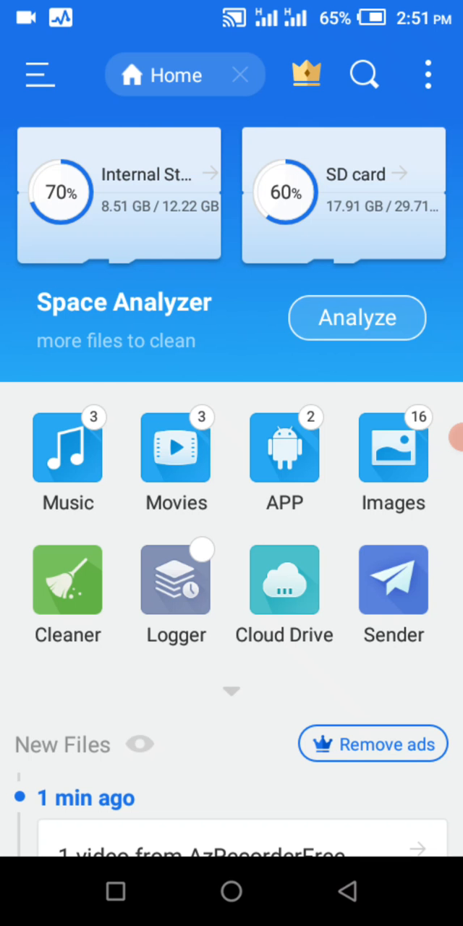
- Enable Show hidden files under Tools and browse internal storage showing .bigo and .estrongs
click(39, 75)
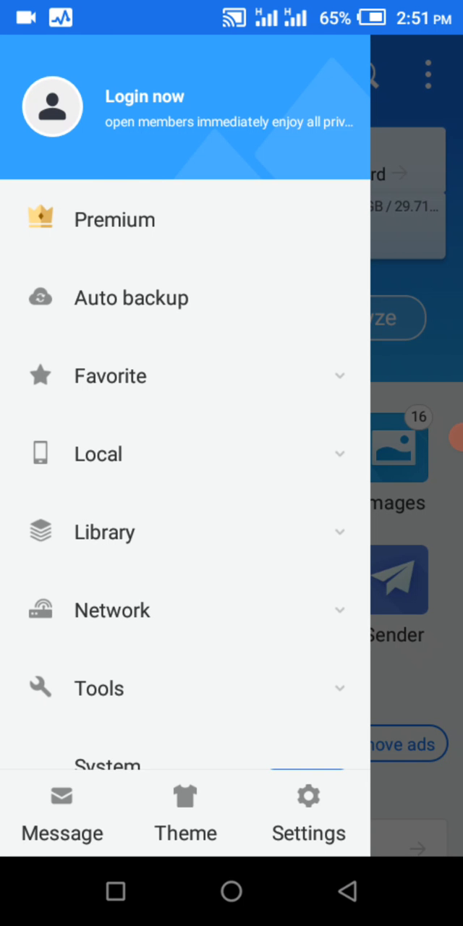
click(99, 689)
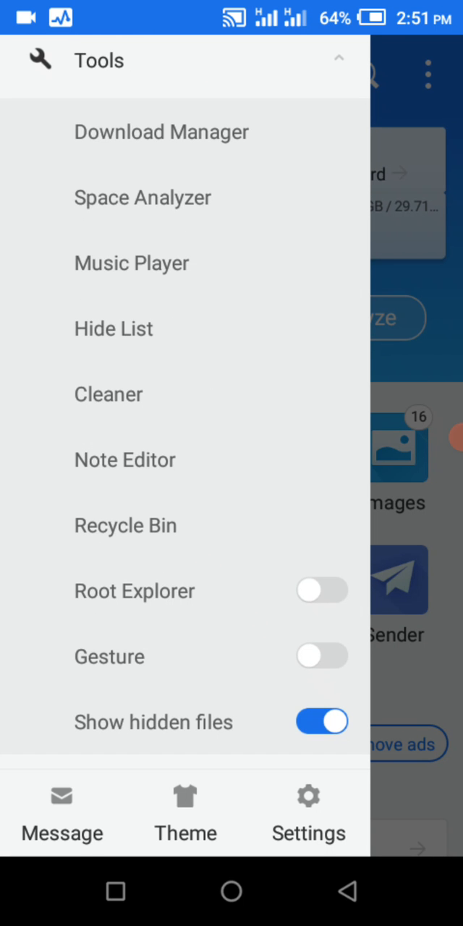
click(39, 75)
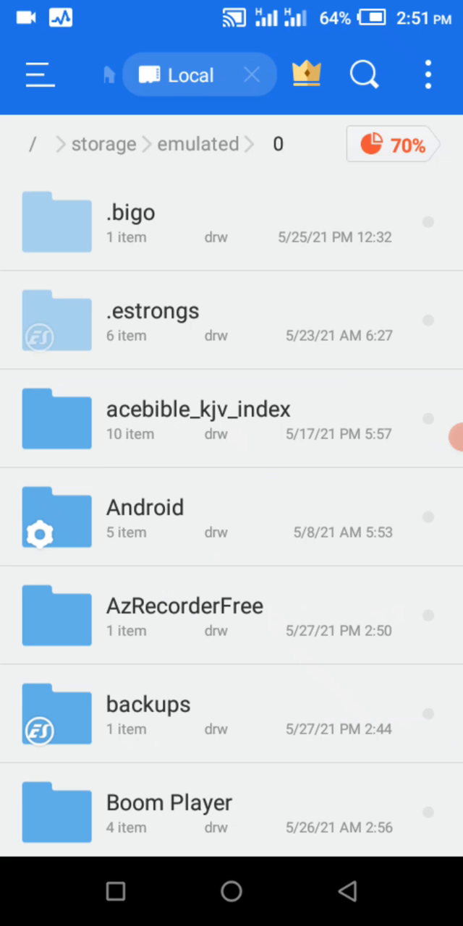
- Navigate into WhatsApp > Media > .Statuses to list saved status images
scroll(down, 3)
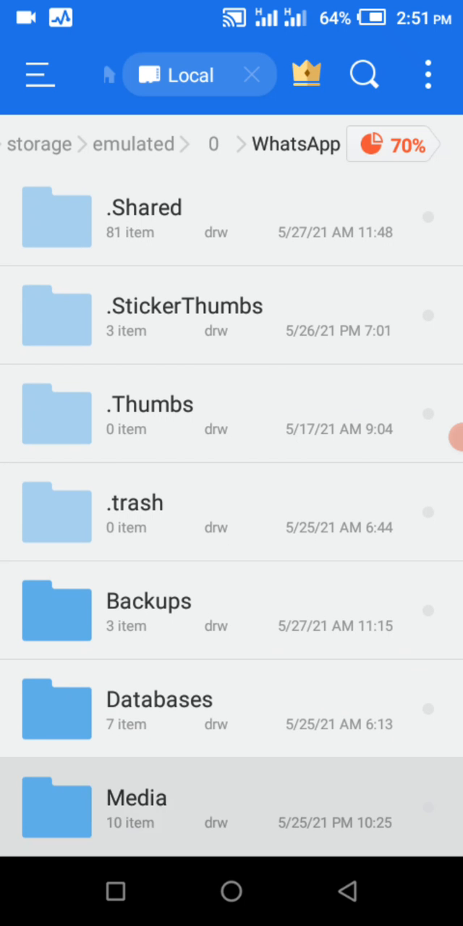
click(136, 807)
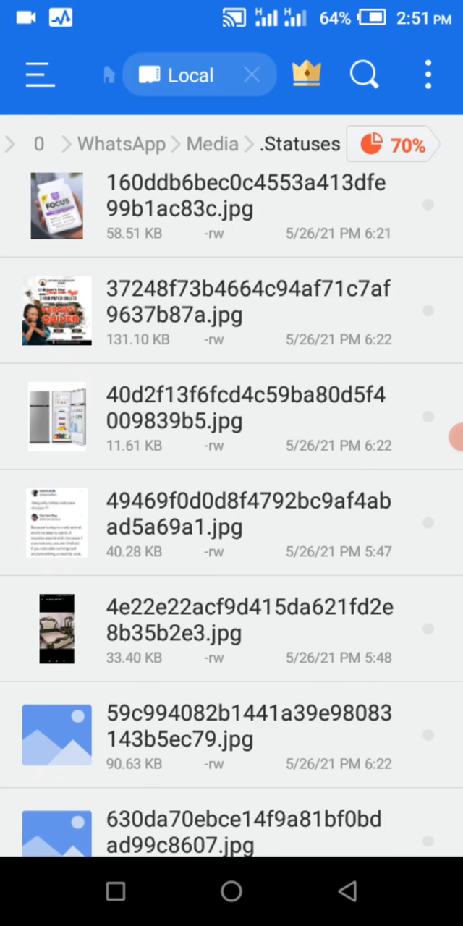
scroll(down, 3)
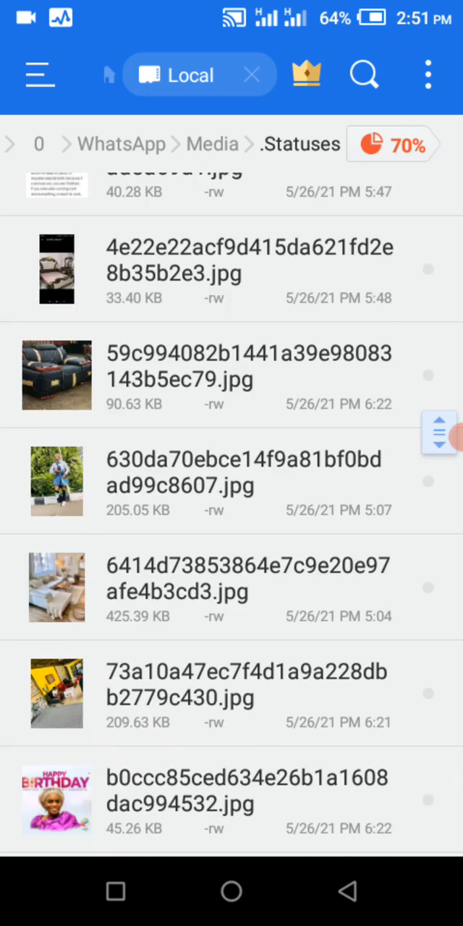
scroll(down, 3)
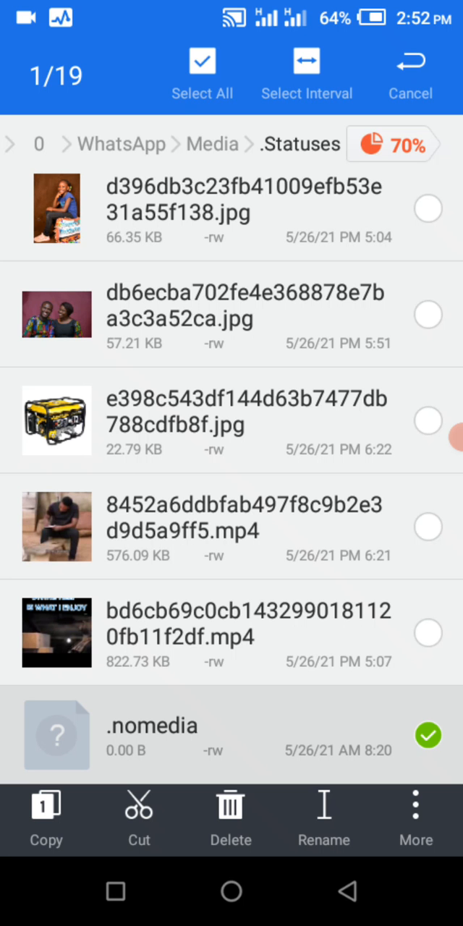
click(411, 75)
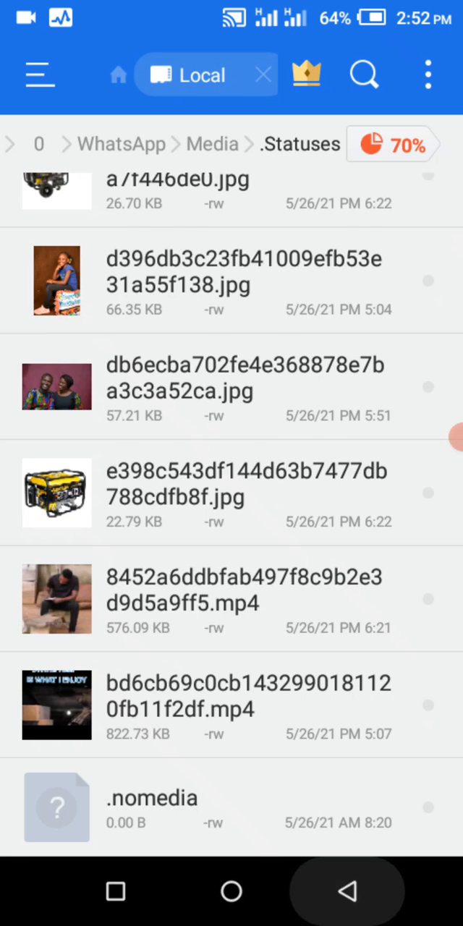